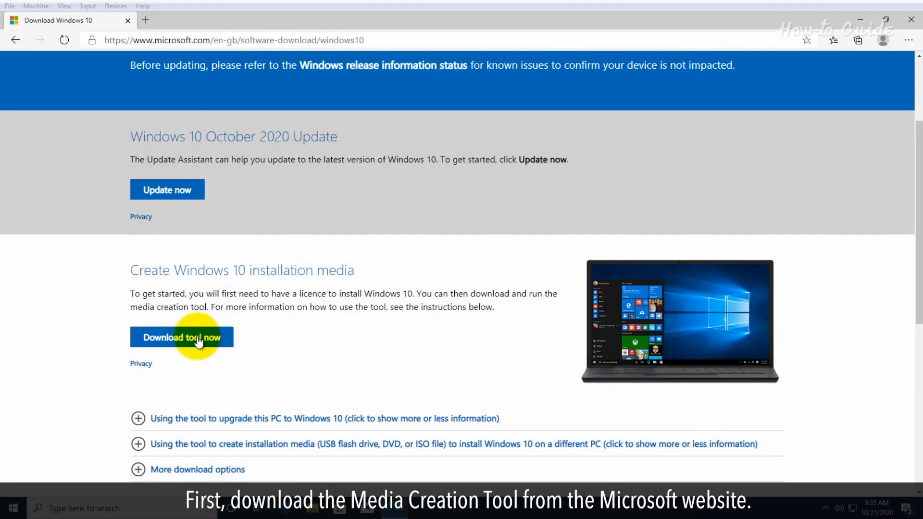
# Step: Download the Windows 10 Media Creation Tool from Microsoft's download page in Edge
pyautogui.click(182, 338)
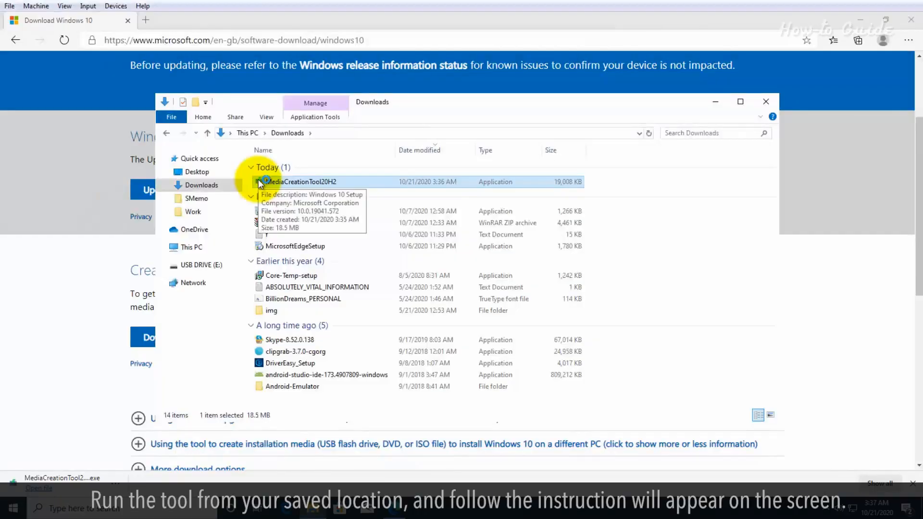
# Step: Run MediaCreationTool20H2 from Downloads and approve the User Account Control prompt
pyautogui.doubleClick(300, 181)
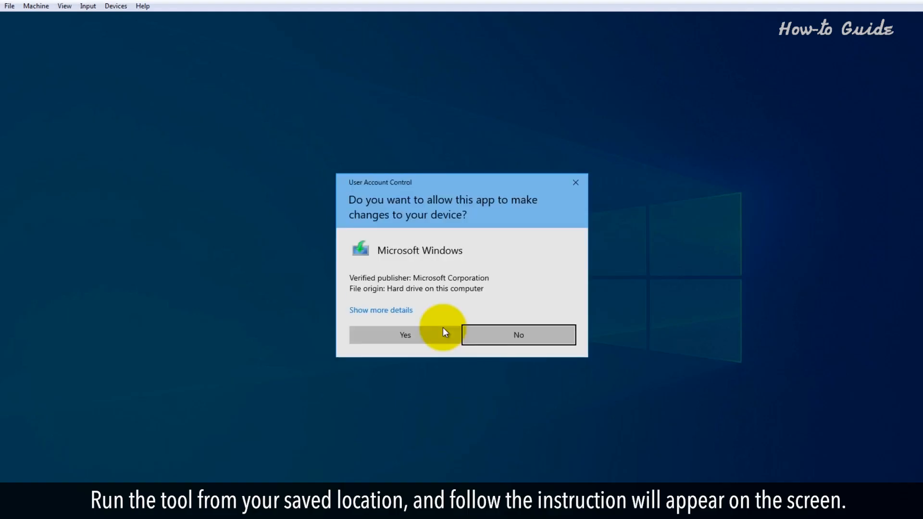
pyautogui.click(405, 335)
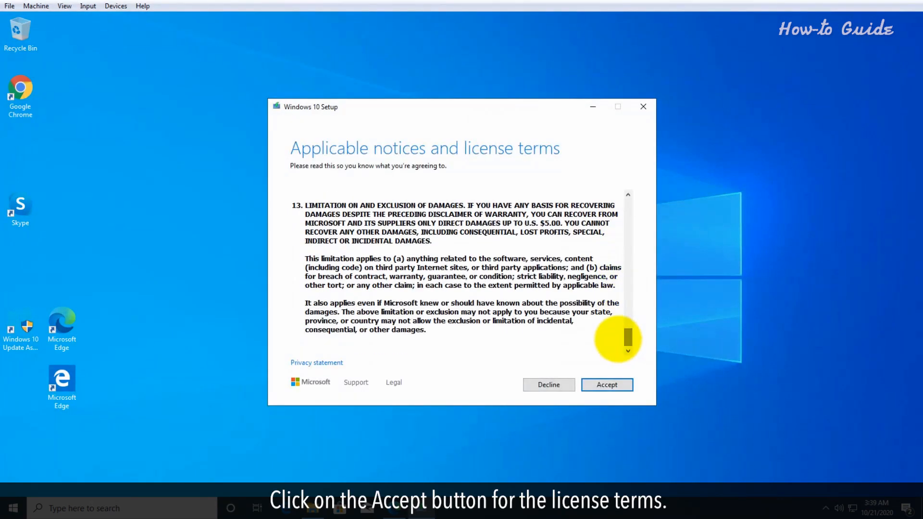
# Step: Accept the license and choose 'Create installation media for another PC'
pyautogui.click(606, 384)
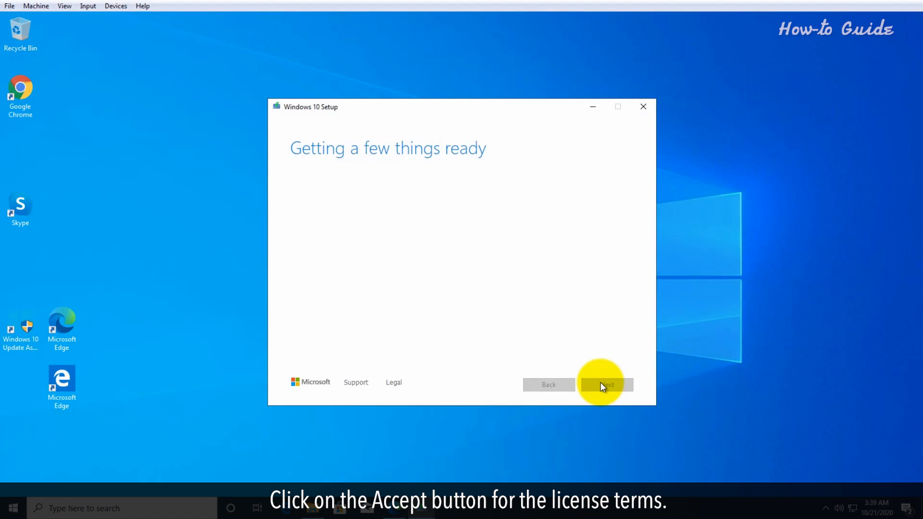
pyautogui.click(606, 385)
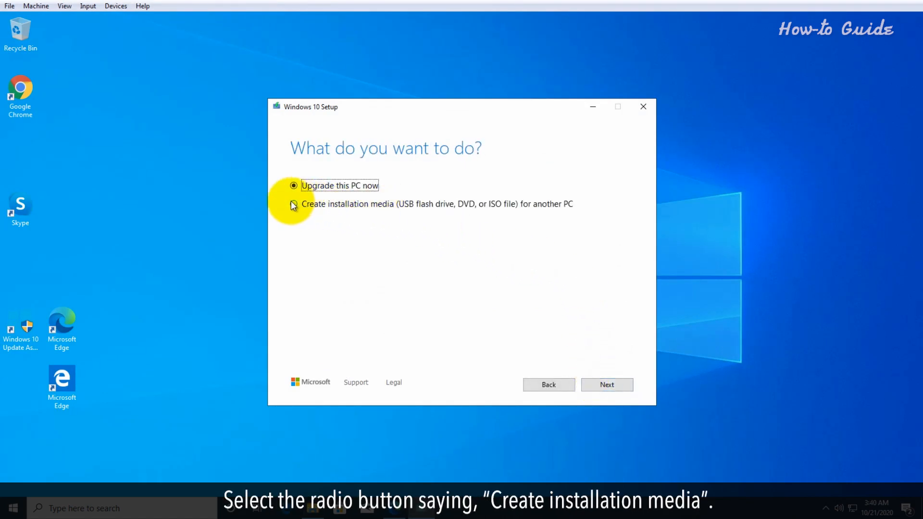
pyautogui.click(293, 204)
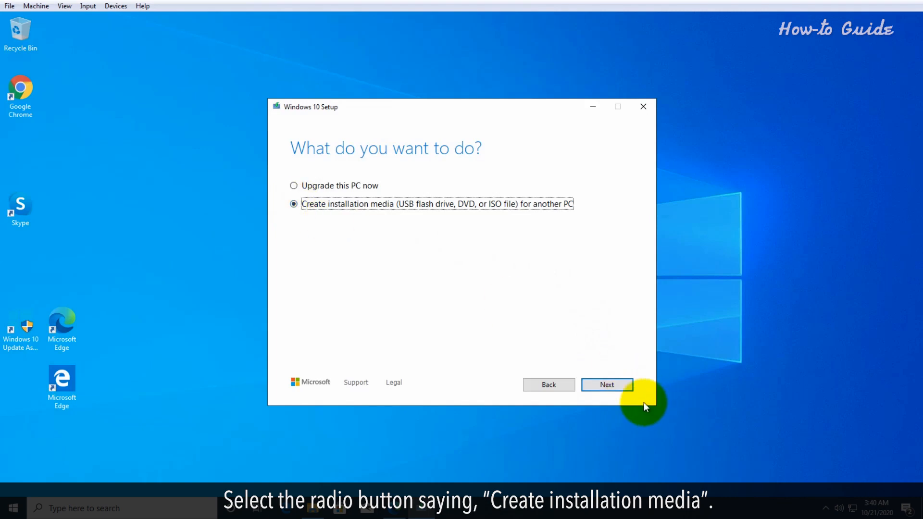
pyautogui.click(606, 385)
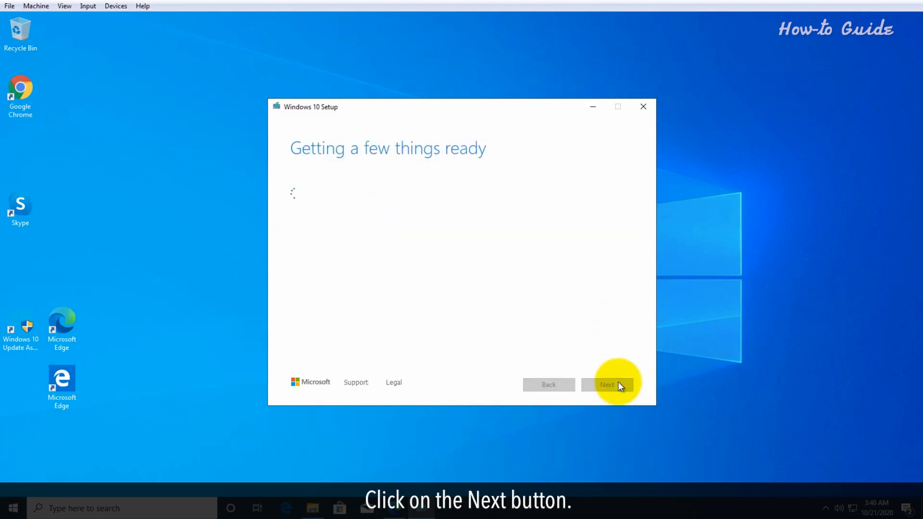
pyautogui.click(607, 385)
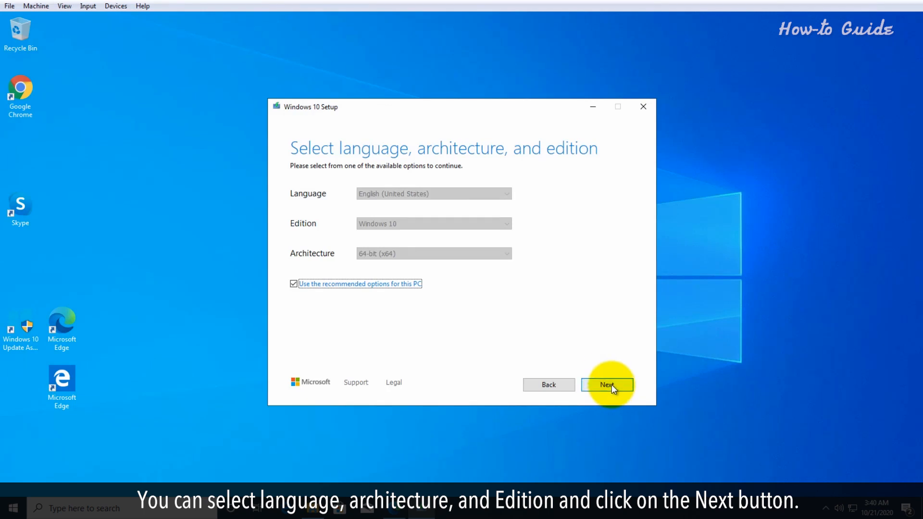
# Step: Keep the recommended edition, choose USB flash drive E:, and start writing the media
pyautogui.click(607, 385)
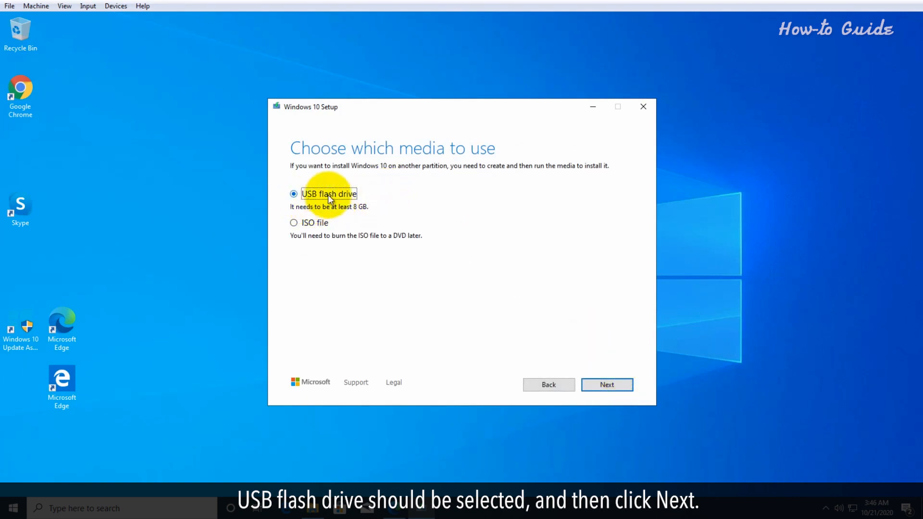
pyautogui.click(606, 385)
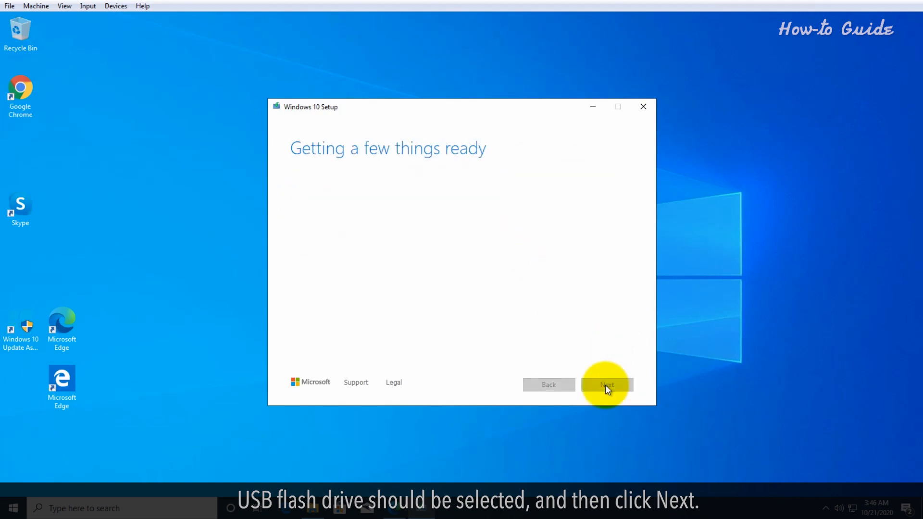
pyautogui.click(606, 384)
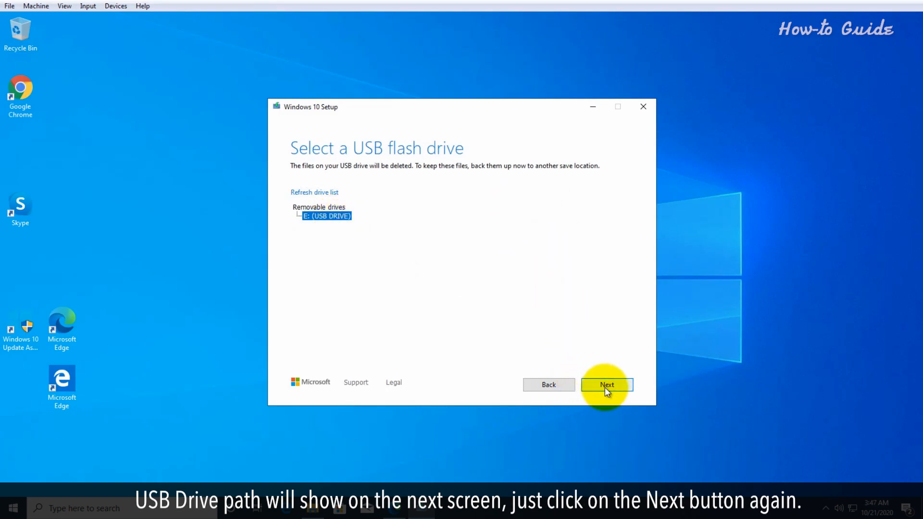
pyautogui.click(606, 384)
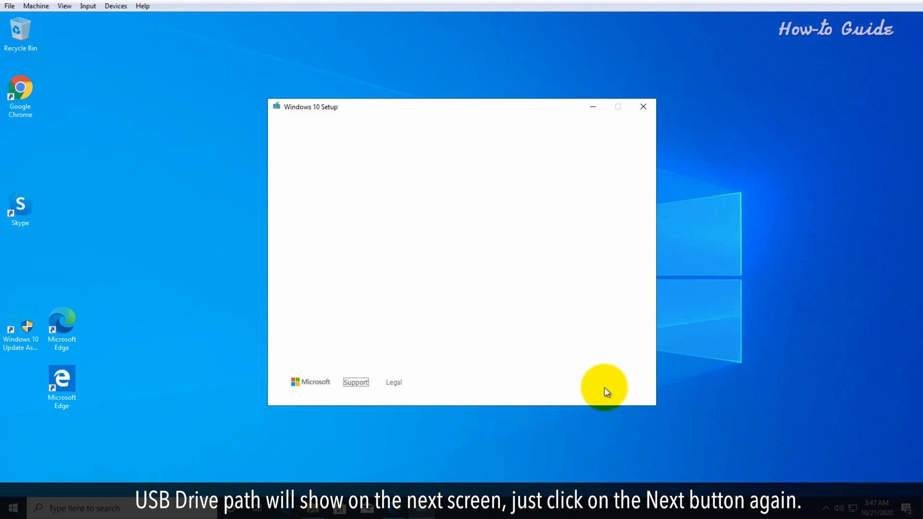
pyautogui.click(606, 385)
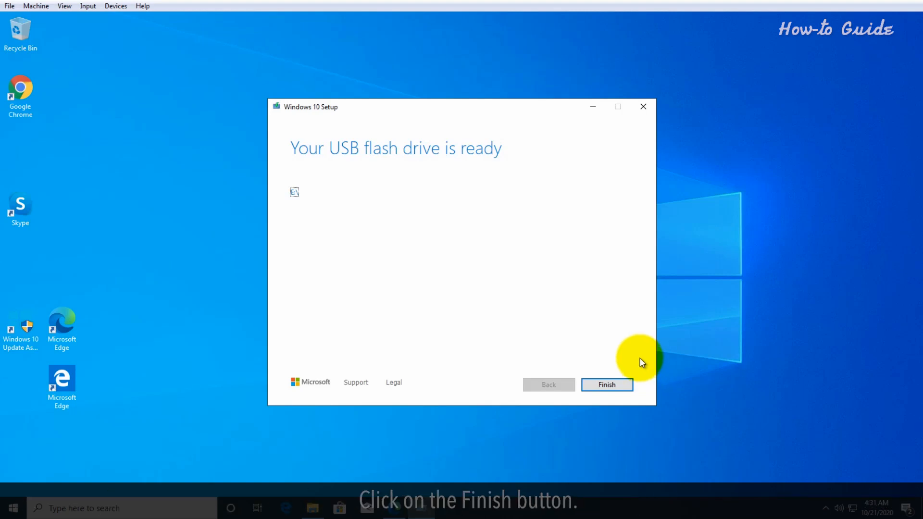
# Step: Finish the tool and view ESD-USB (E:) files in File Explorer
pyautogui.click(606, 385)
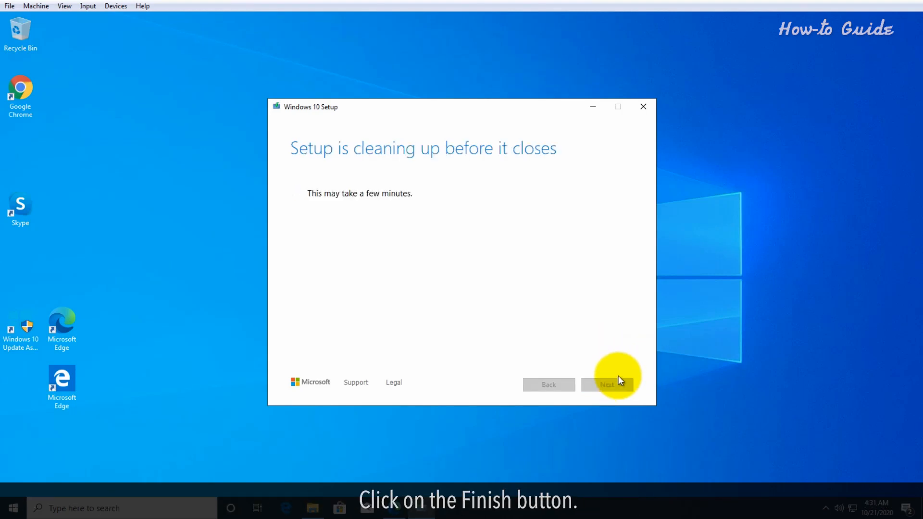
pyautogui.click(608, 385)
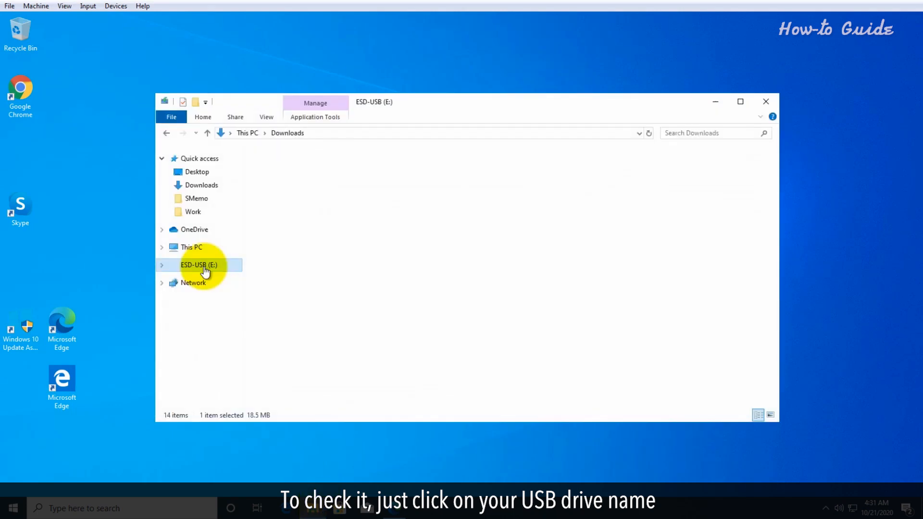
pyautogui.click(198, 265)
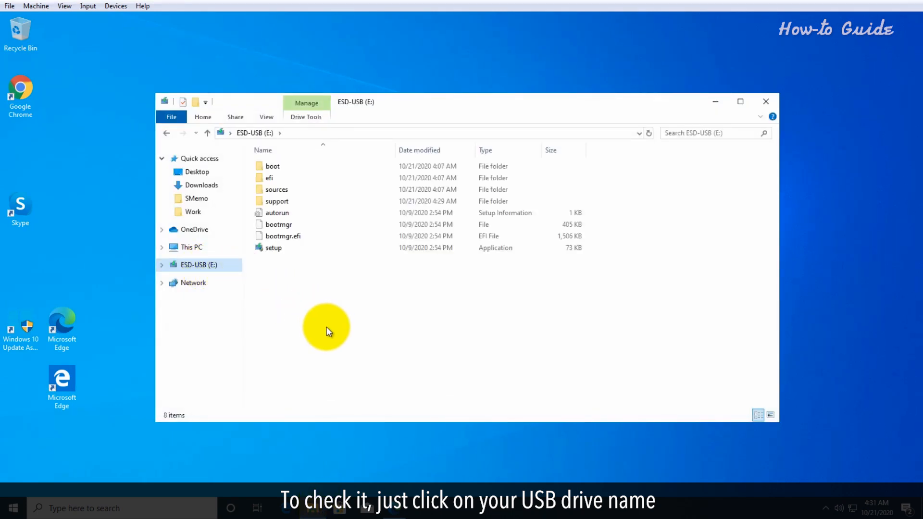